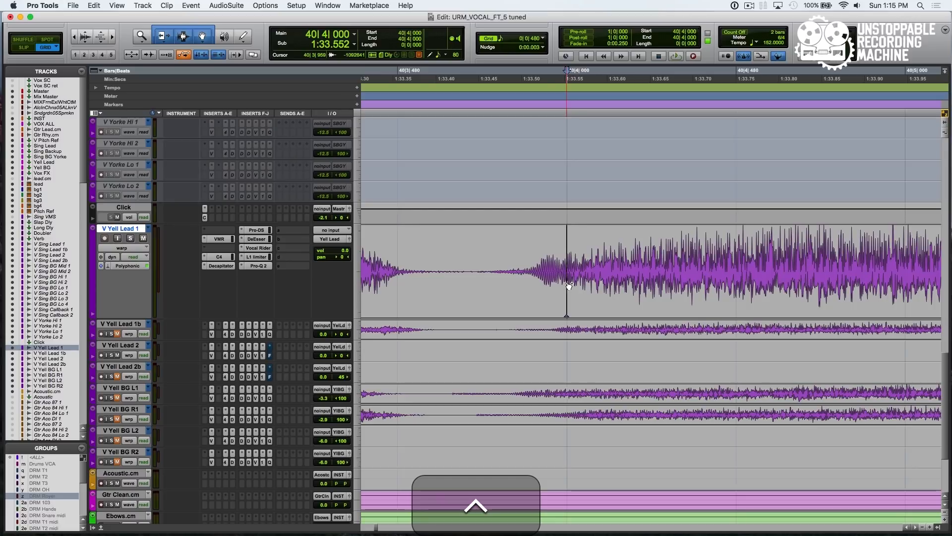
Zoom out on the V Yell Lead 1 vocal and start session playback
key(cmd+r)
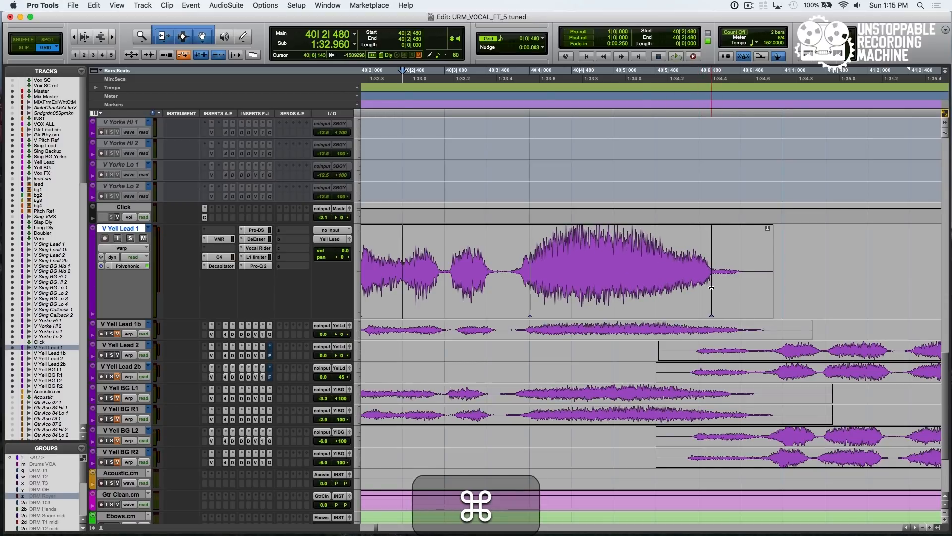
key(space)
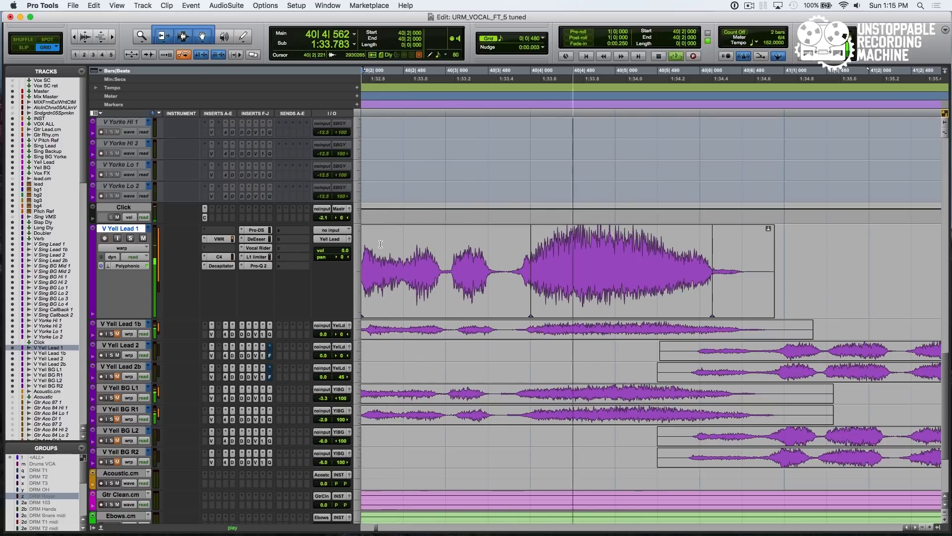